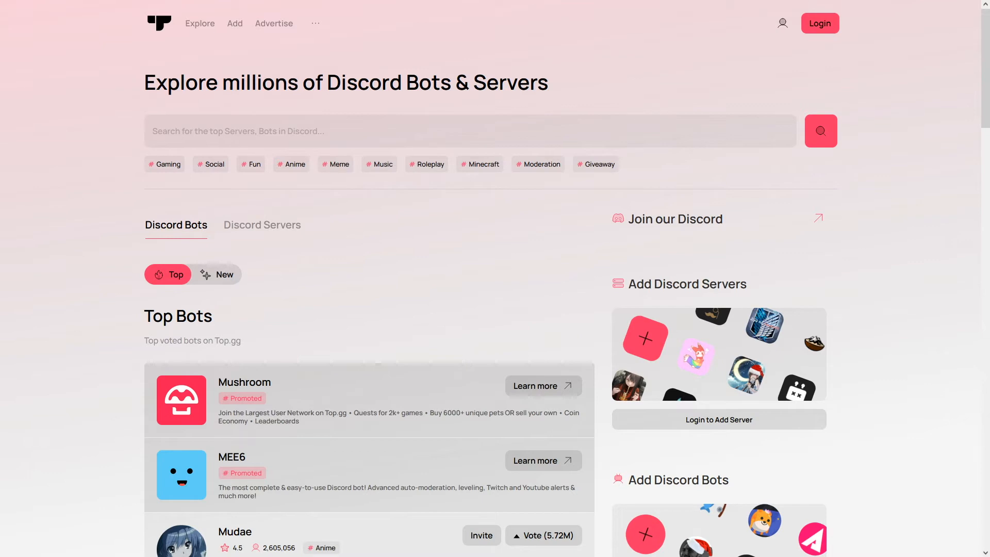
mouse_move(198, 230)
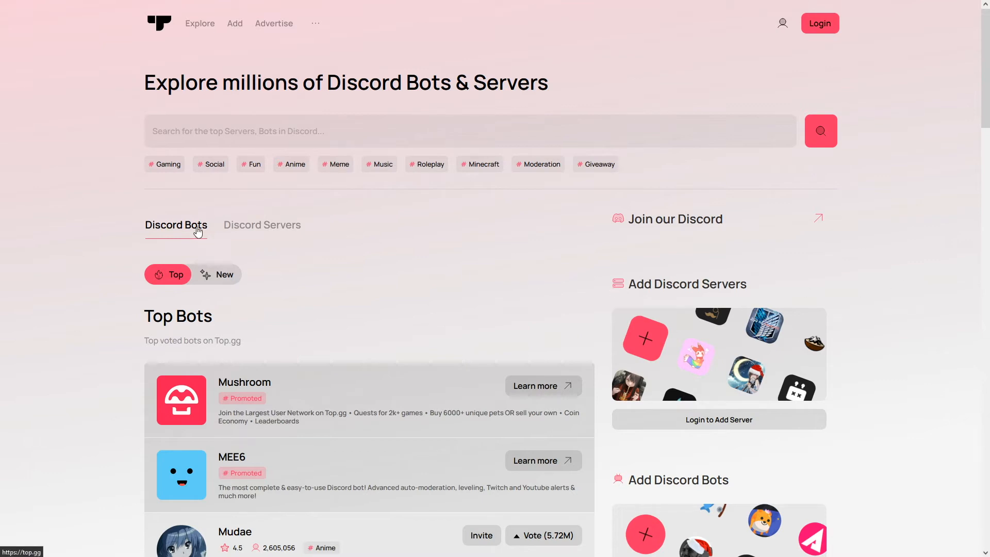
Switch the Top.gg listing to top Discord servers and scroll through the entries.
left_click(261, 224)
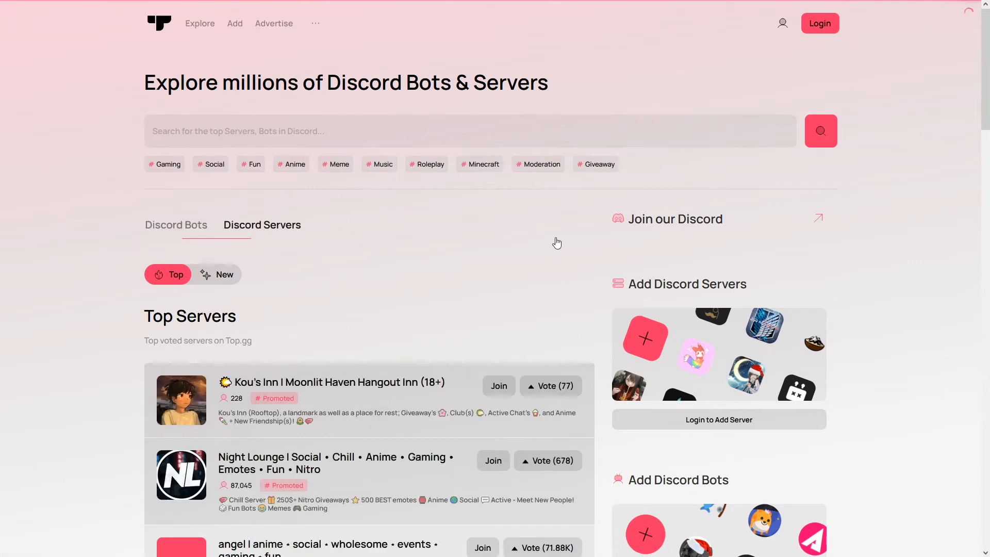
scroll("down", 3)
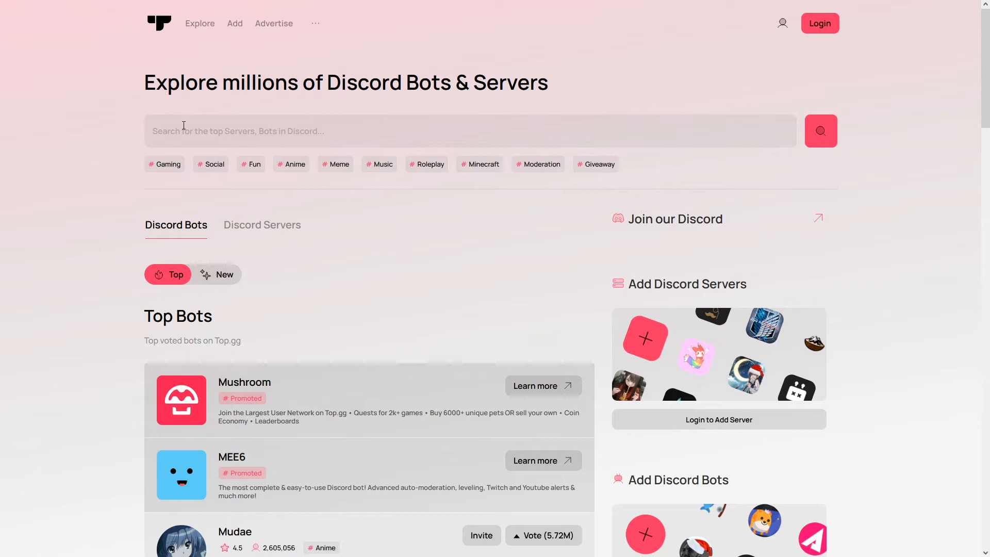
mouse_move(589, 221)
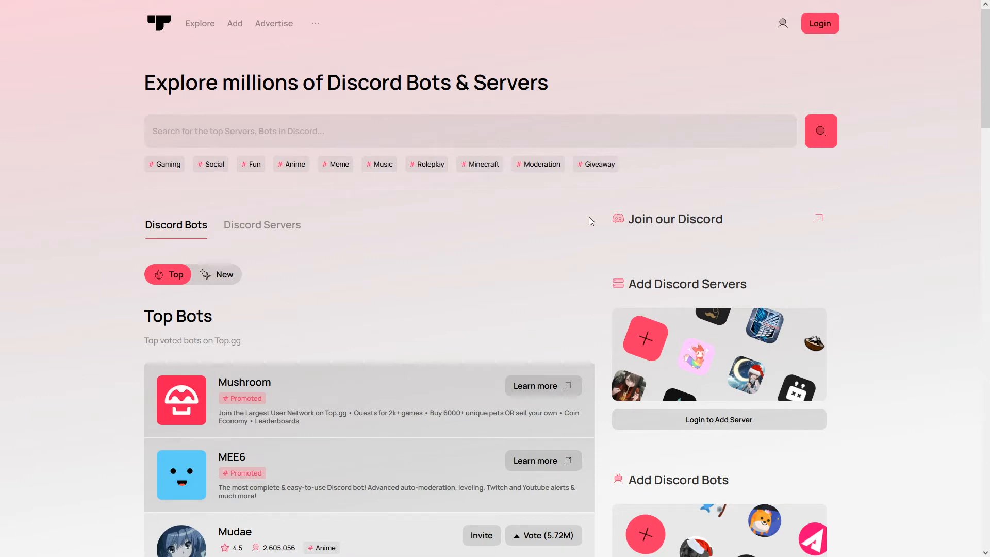
mouse_move(415, 267)
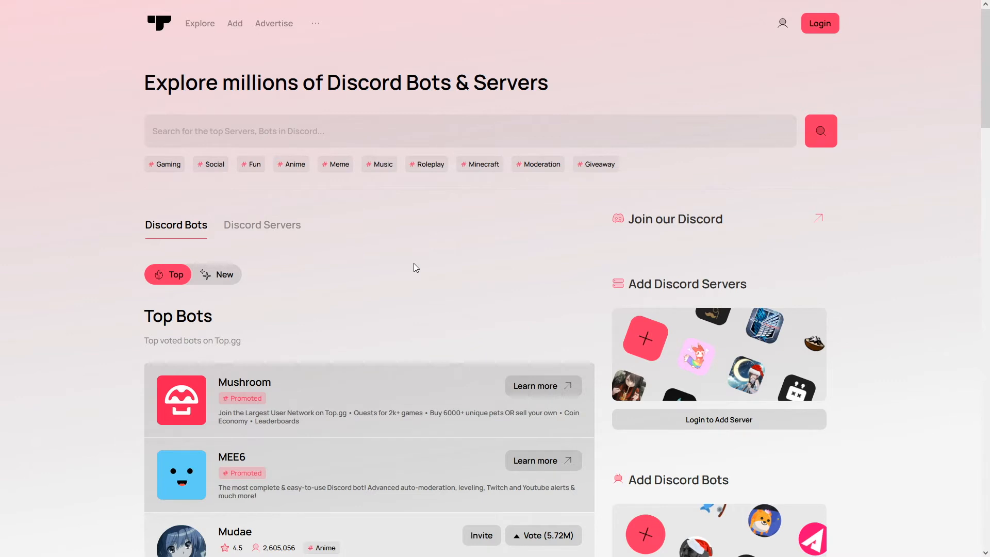
scroll("down", 3)
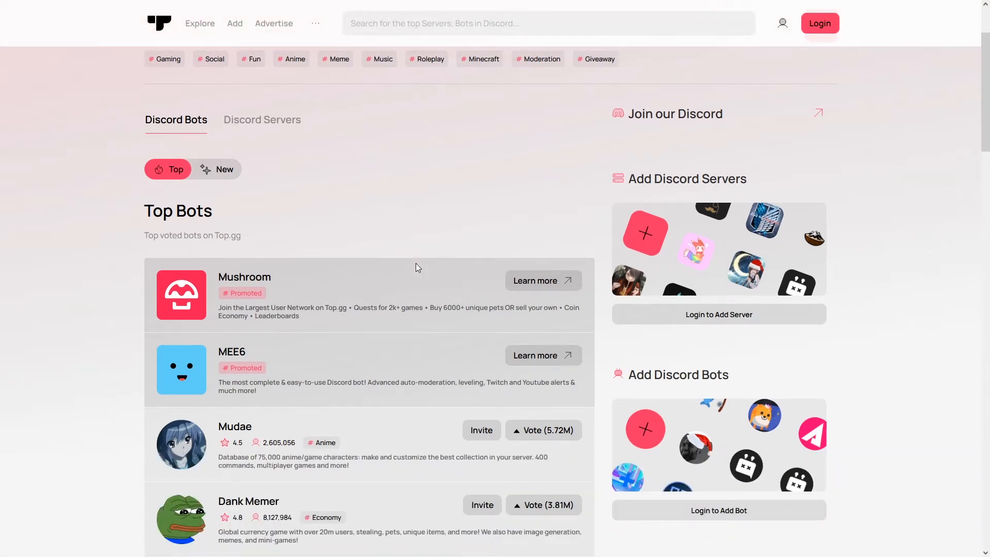
scroll("down", 3)
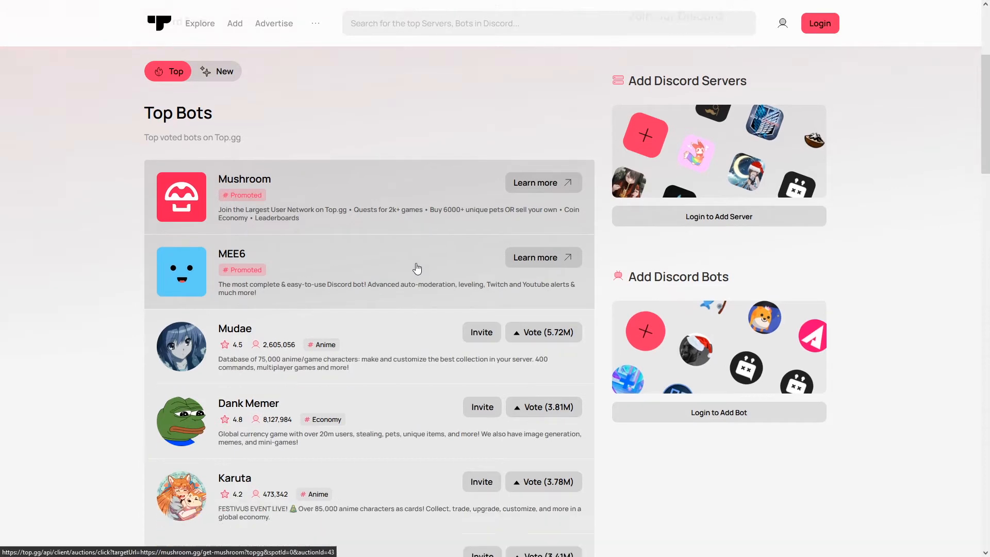
scroll("down", 3)
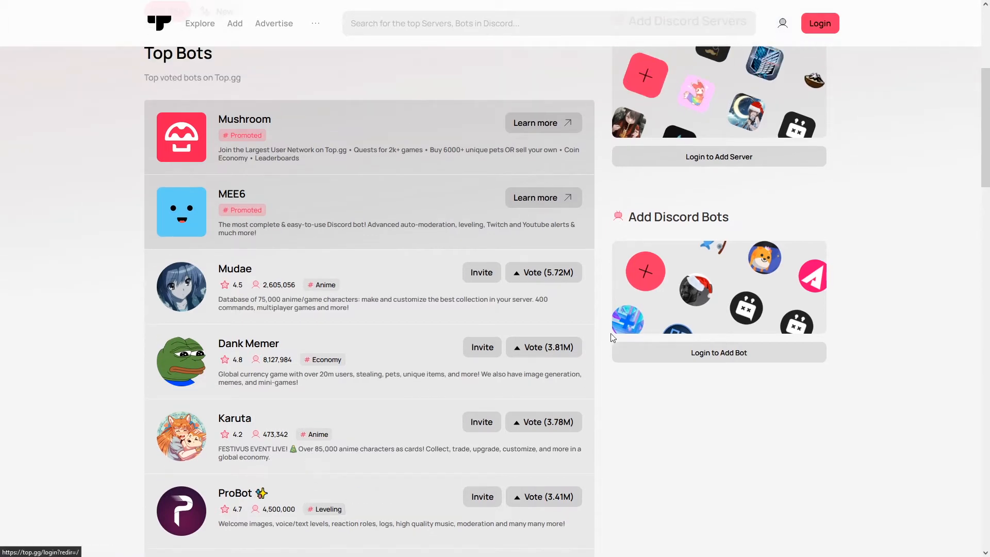
scroll("down", 3)
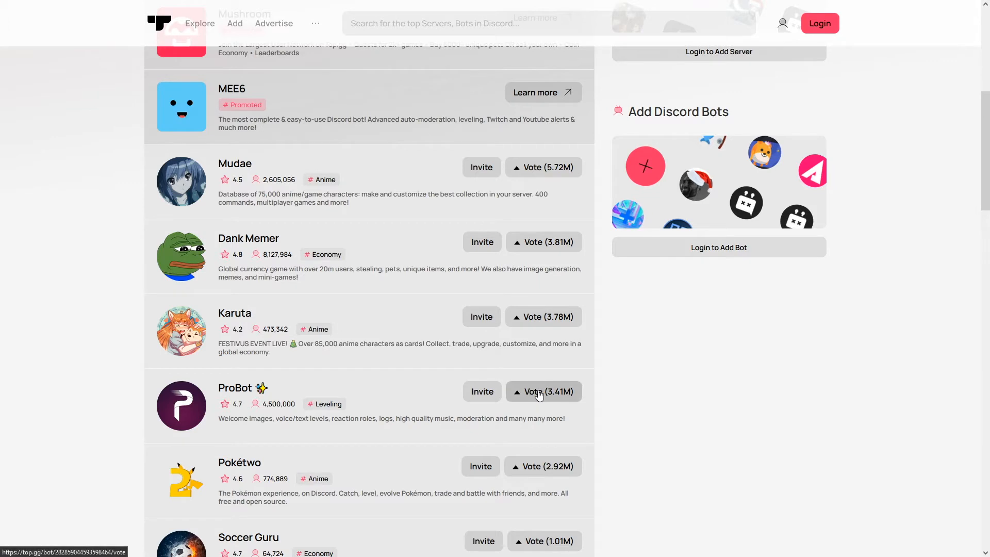
mouse_move(239, 221)
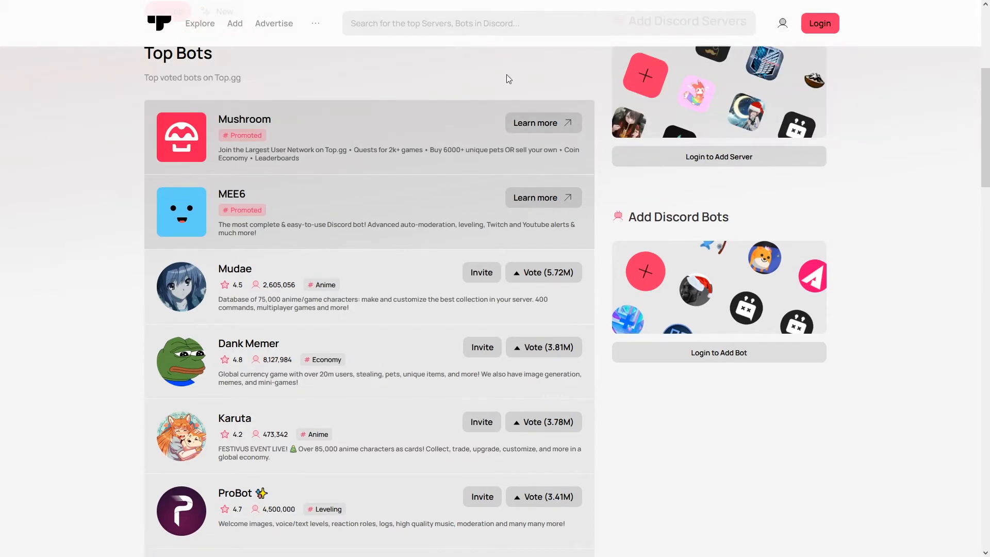
mouse_move(502, 259)
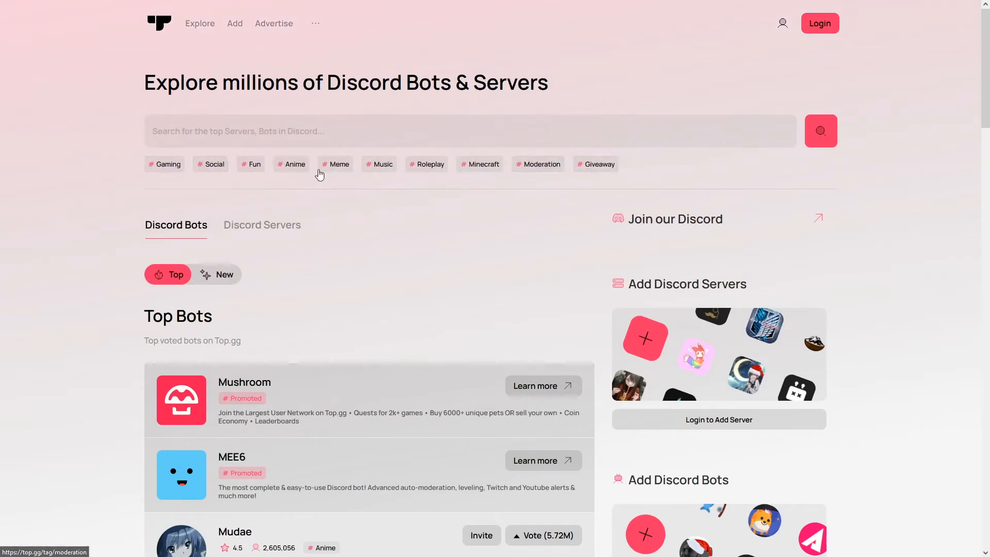
mouse_move(149, 158)
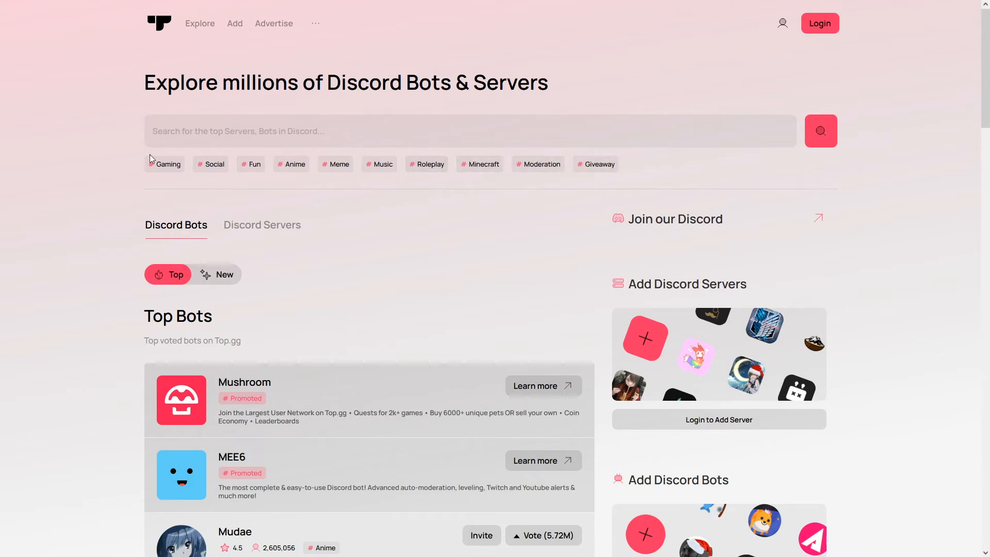
Reopen the top Discord servers listing and browse further down the results.
scroll("down", 3)
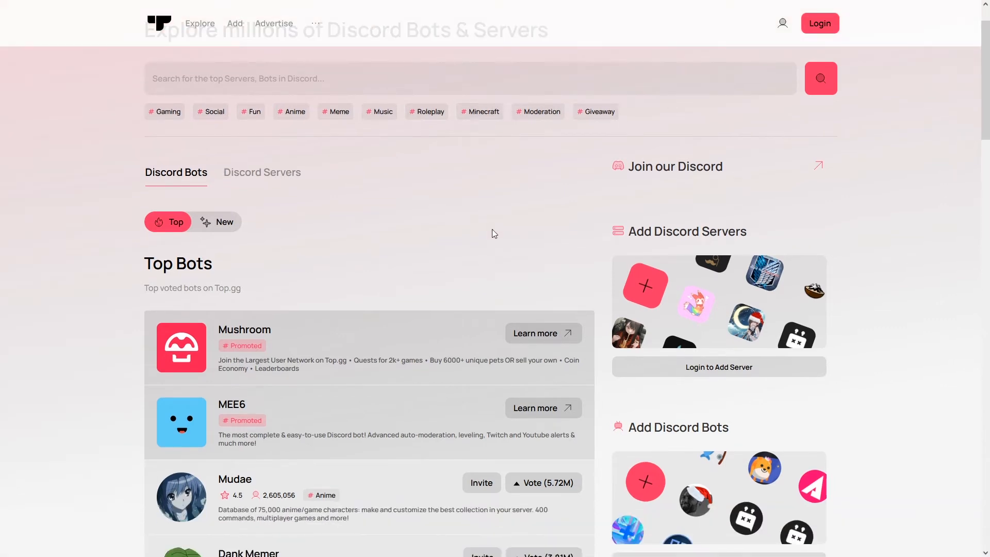
left_click(261, 171)
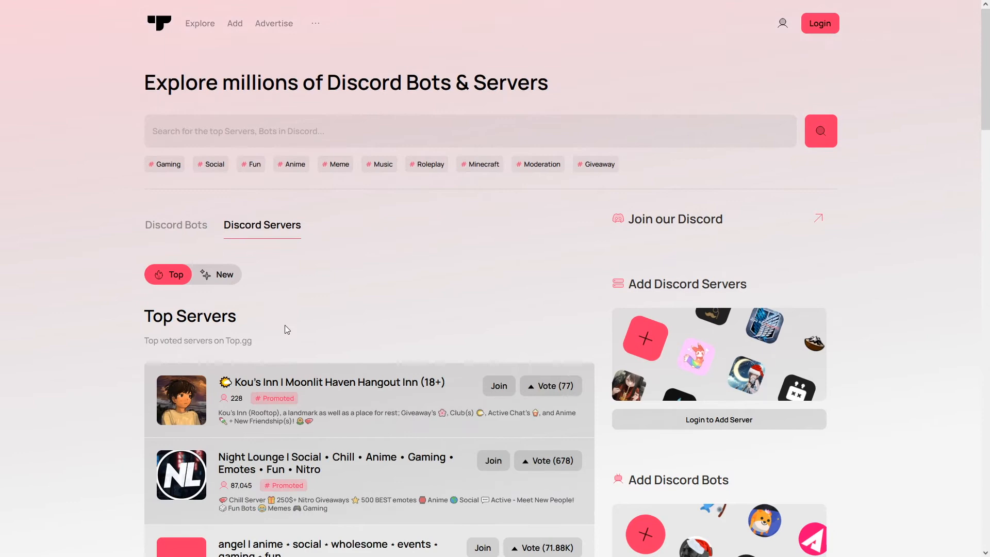
scroll("down", 3)
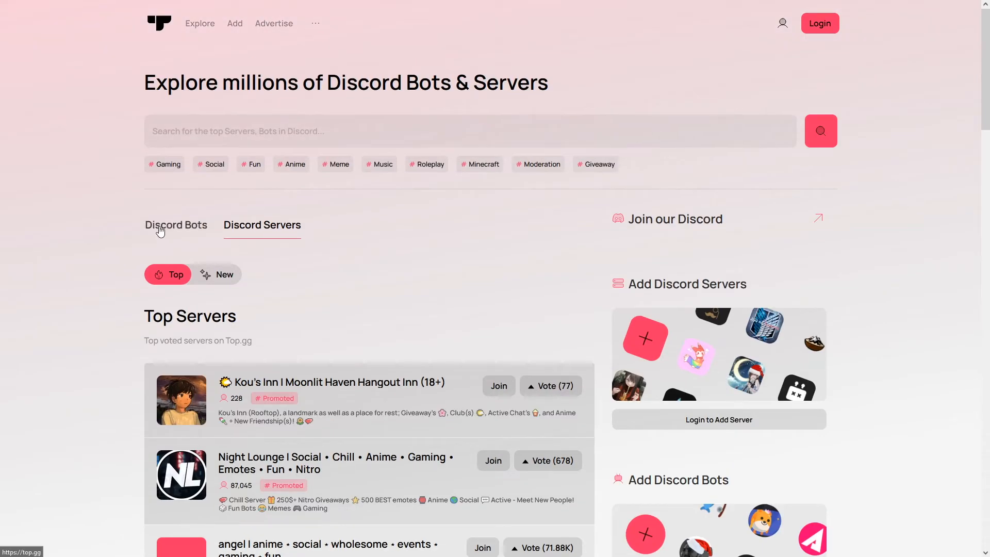
left_click(176, 225)
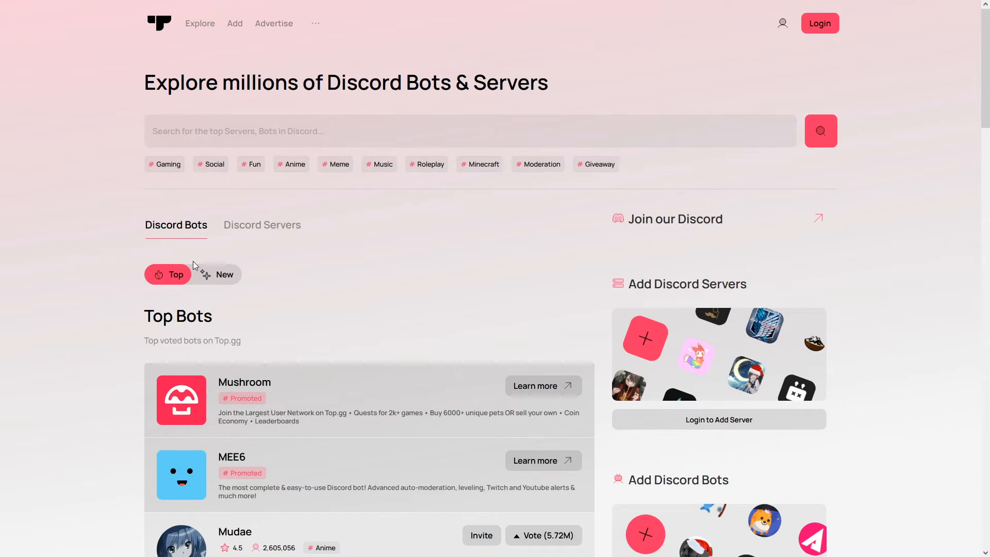
scroll("down", 3)
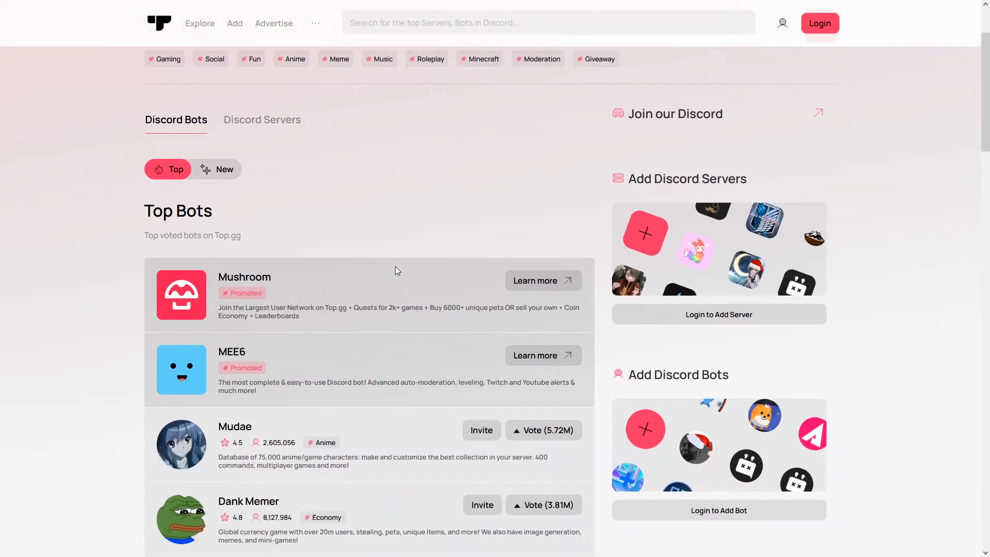
mouse_move(274, 295)
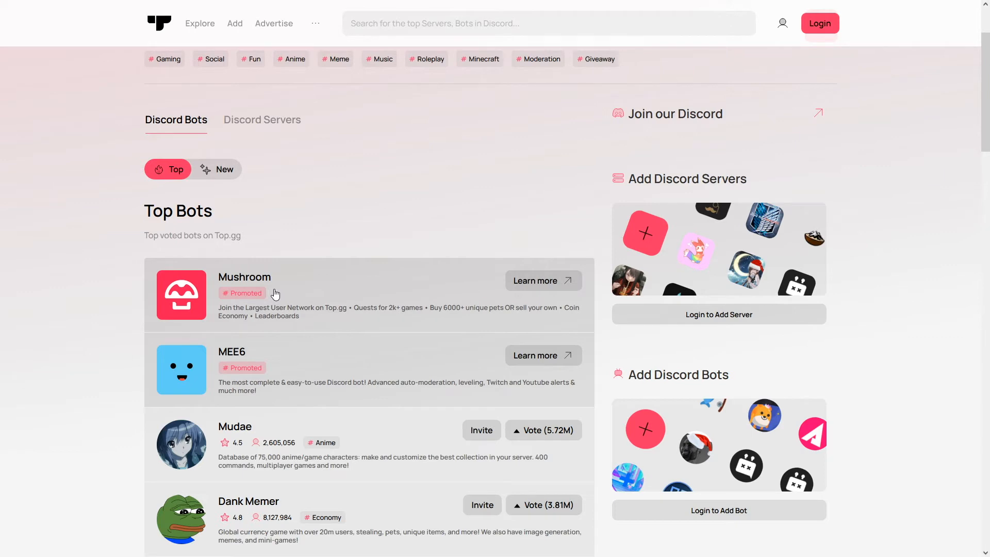
scroll("down", 3)
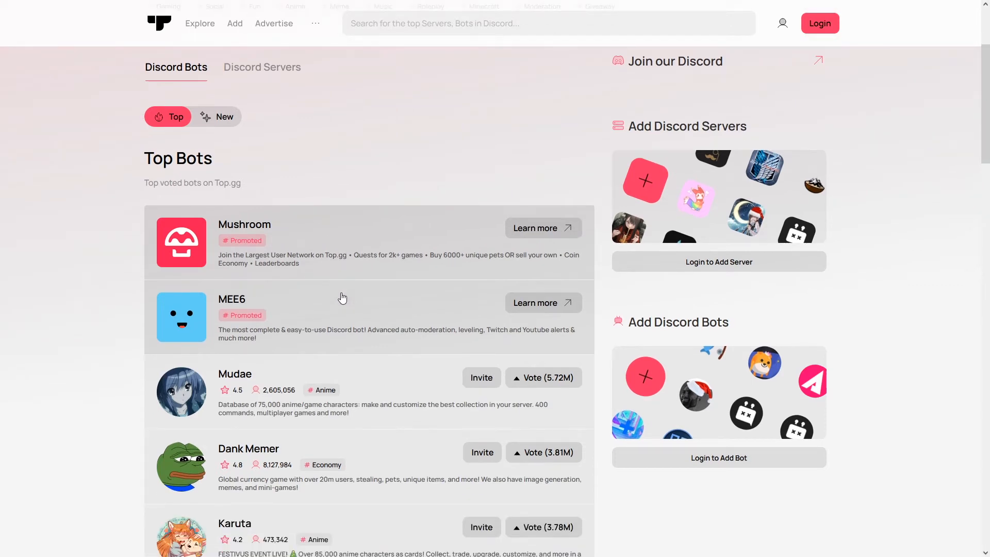
scroll("down", 3)
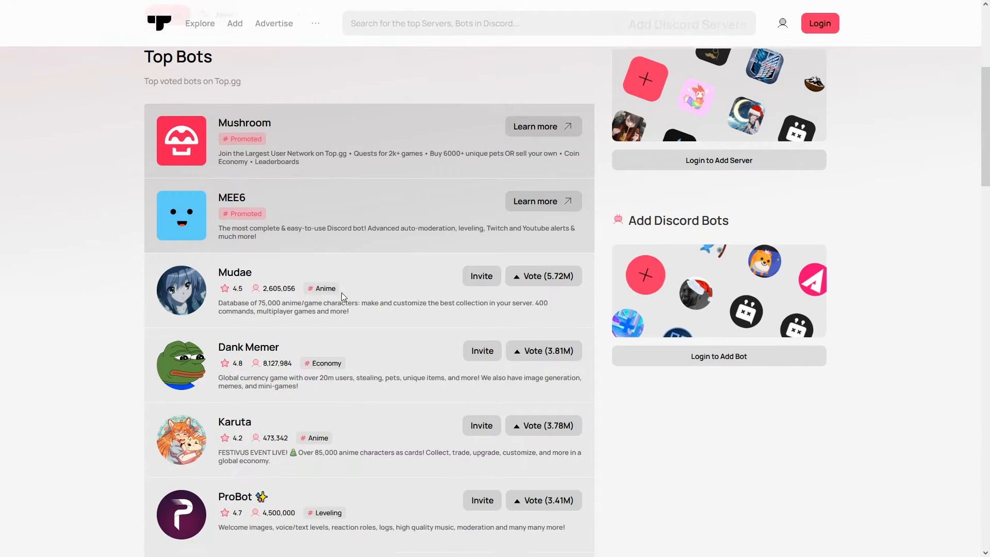
scroll("down", 3)
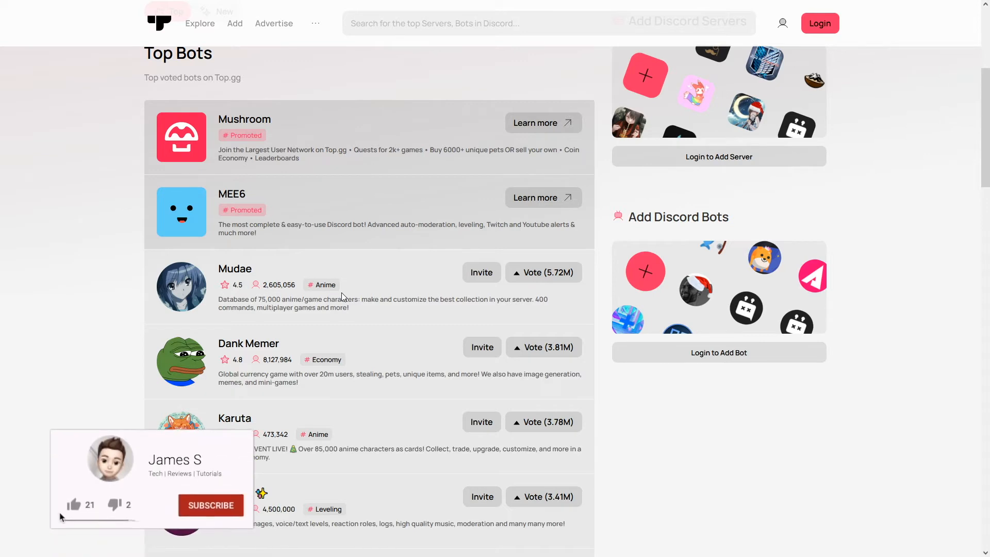
Open the Explore tags page and review Currently Popular Tags and All Tags.
left_click(210, 505)
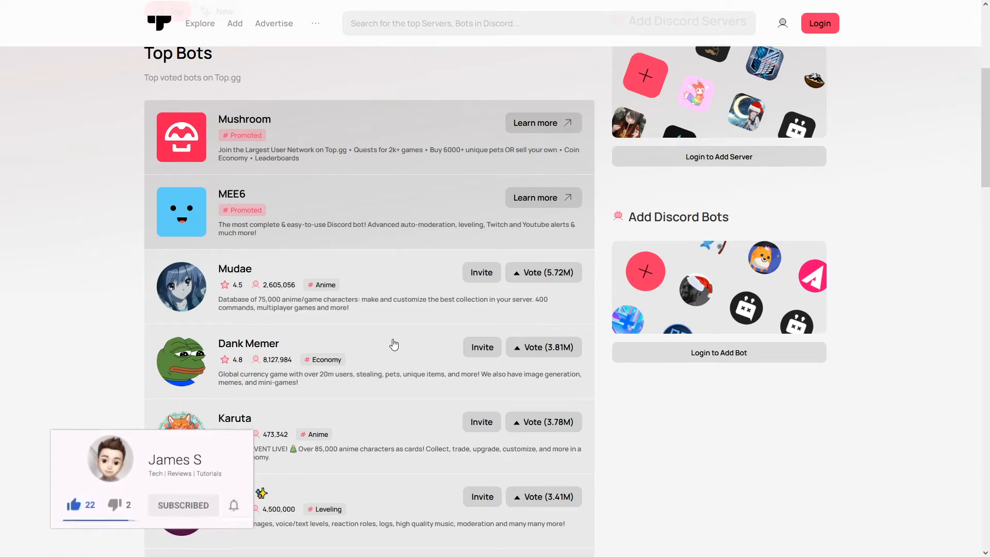
scroll("down", 3)
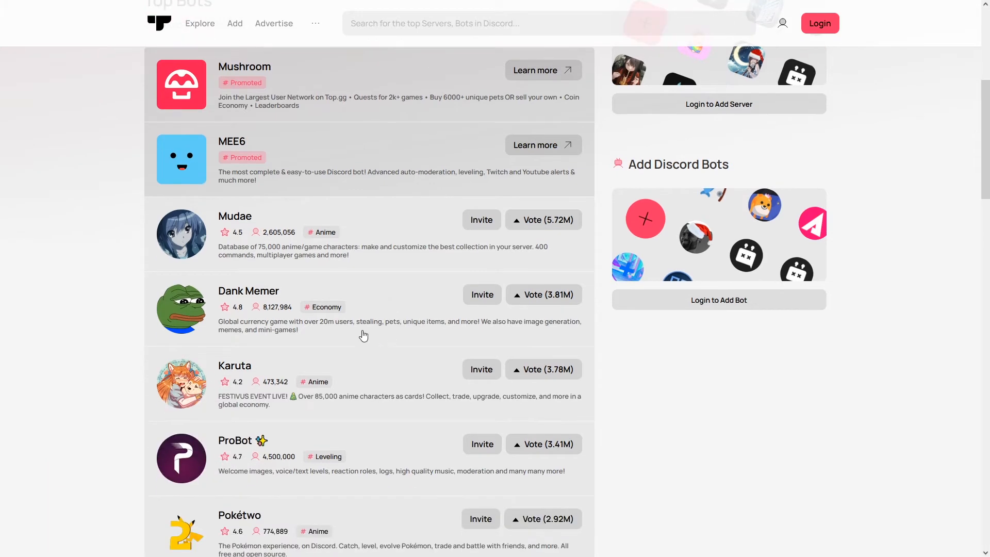
mouse_move(393, 327)
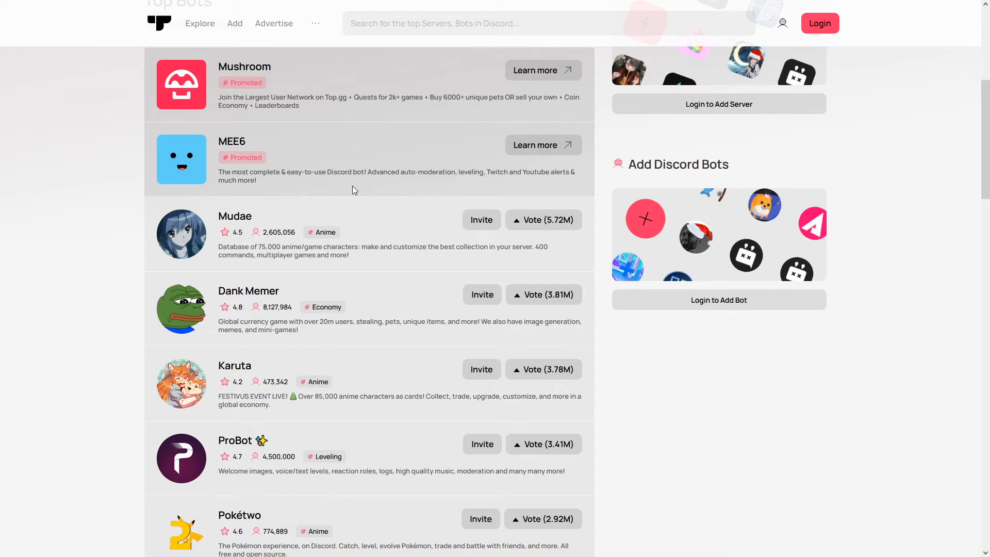
scroll("down", 3)
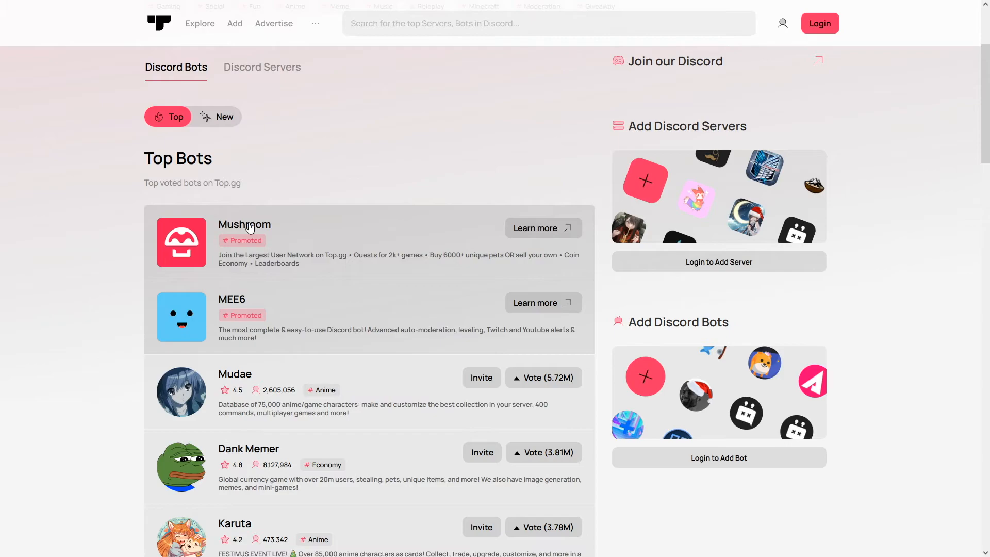
left_click(199, 23)
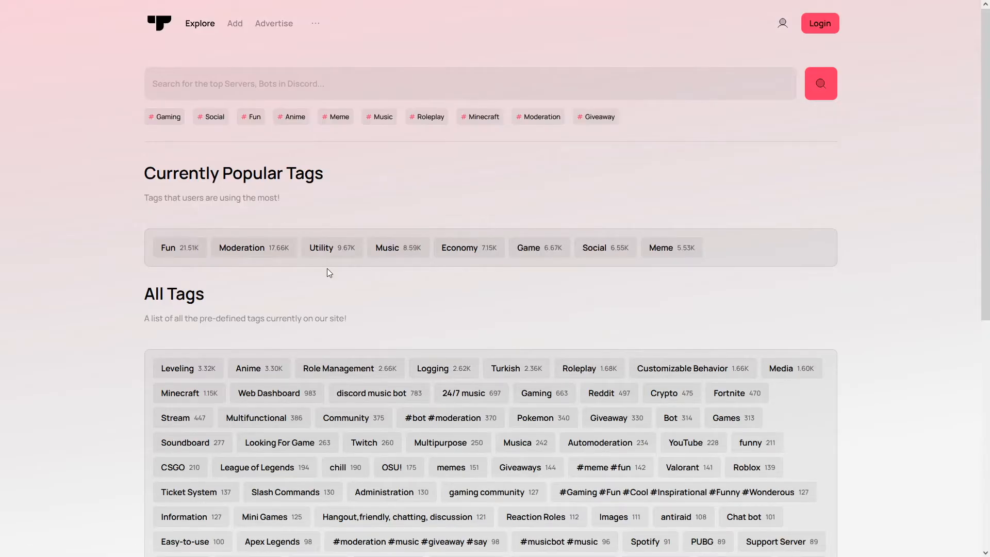
mouse_move(141, 230)
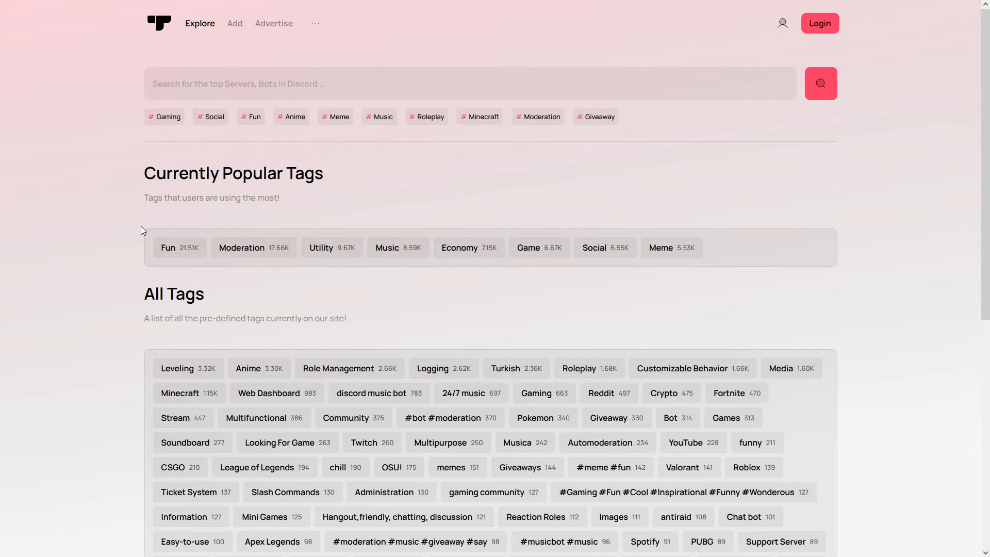
scroll("down", 3)
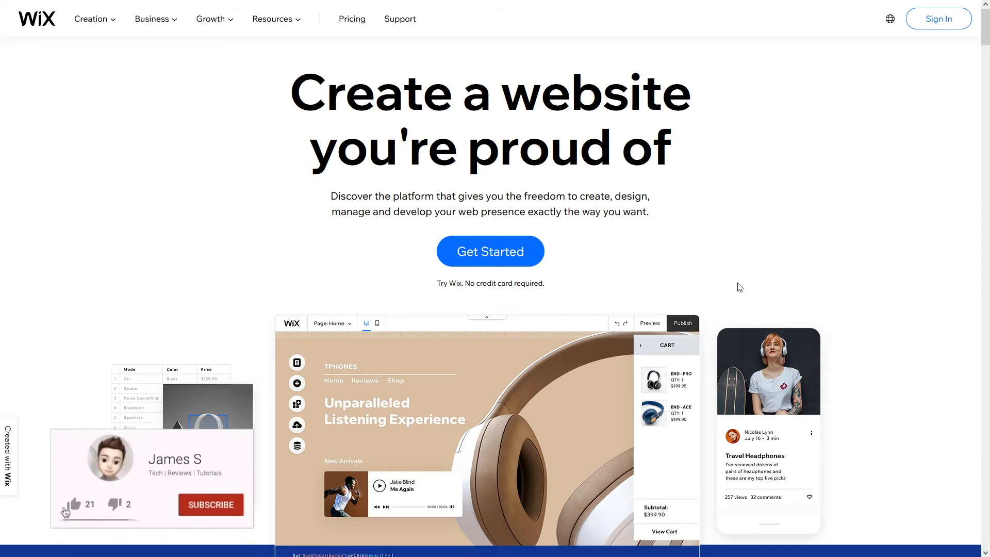
left_click(211, 504)
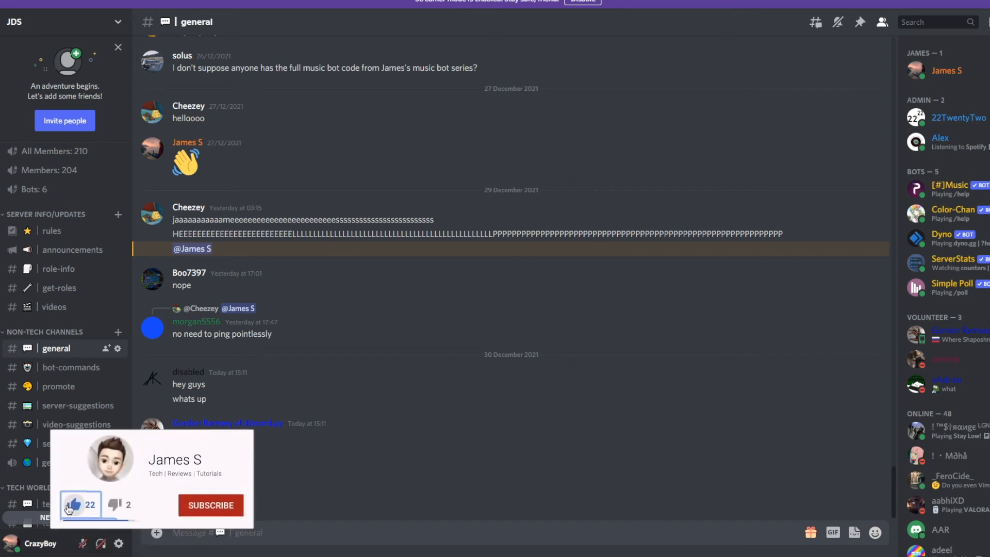
Select the #general channel in the JDS server to view recent member chat.
left_click(211, 504)
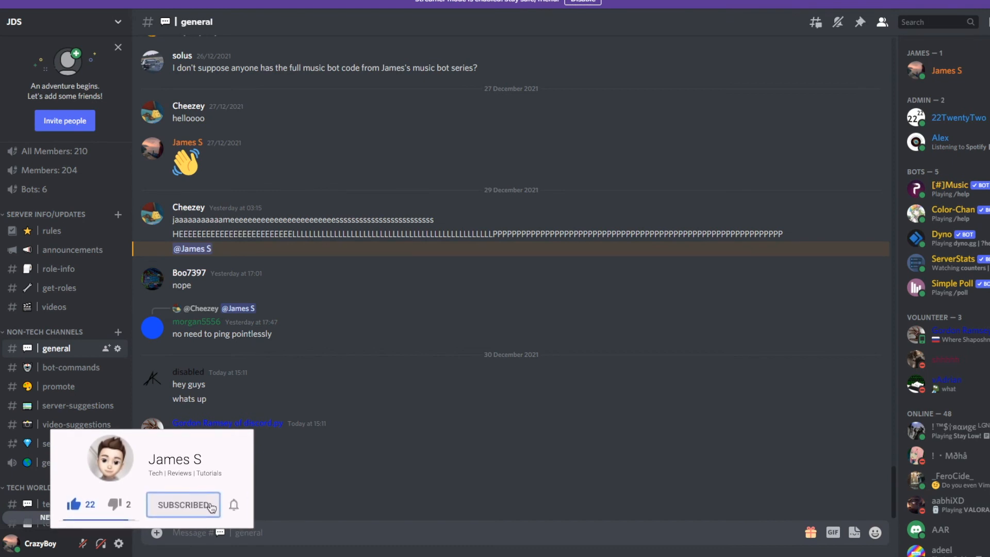